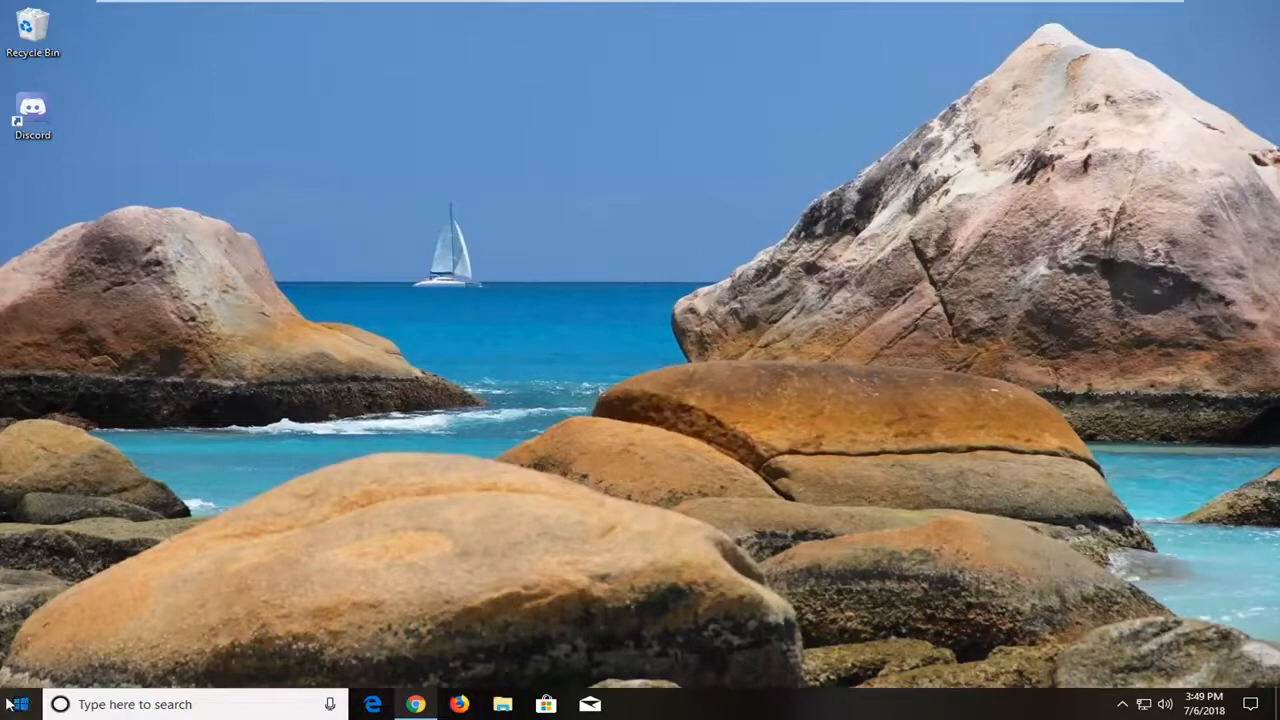
- Search the Start menu for 'file explorer'
click(15, 704)
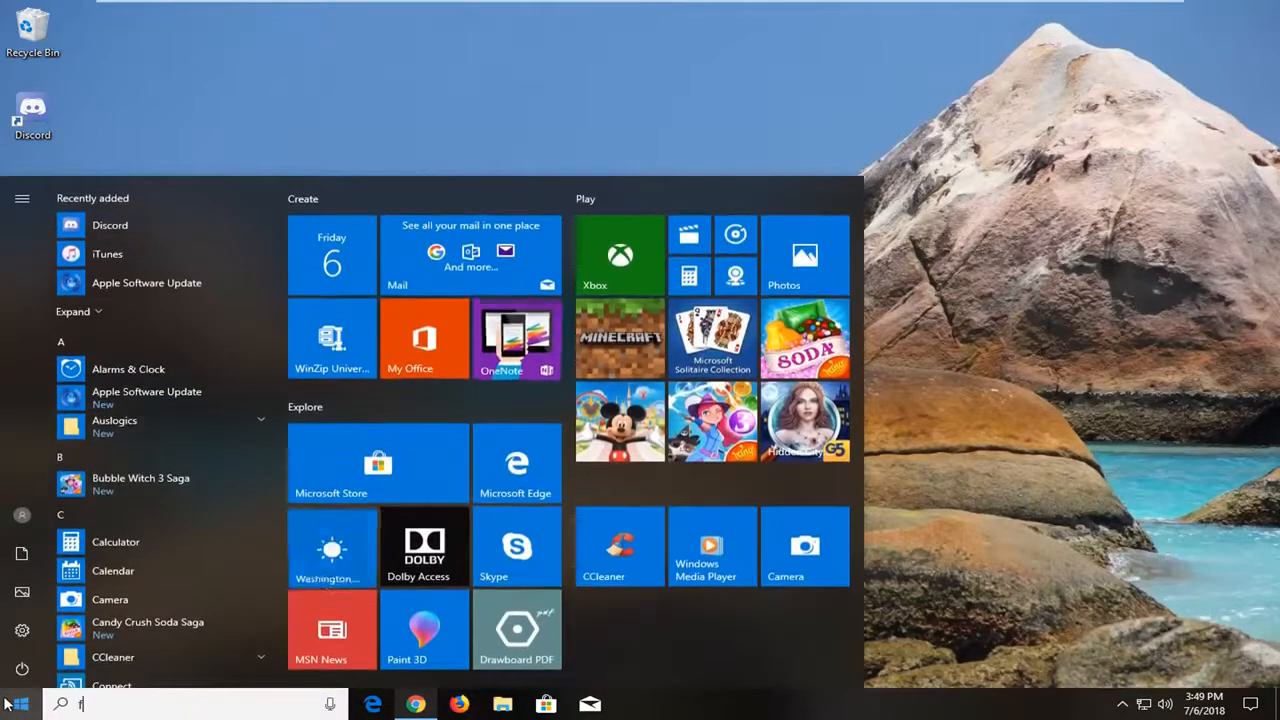
text(ile explore)
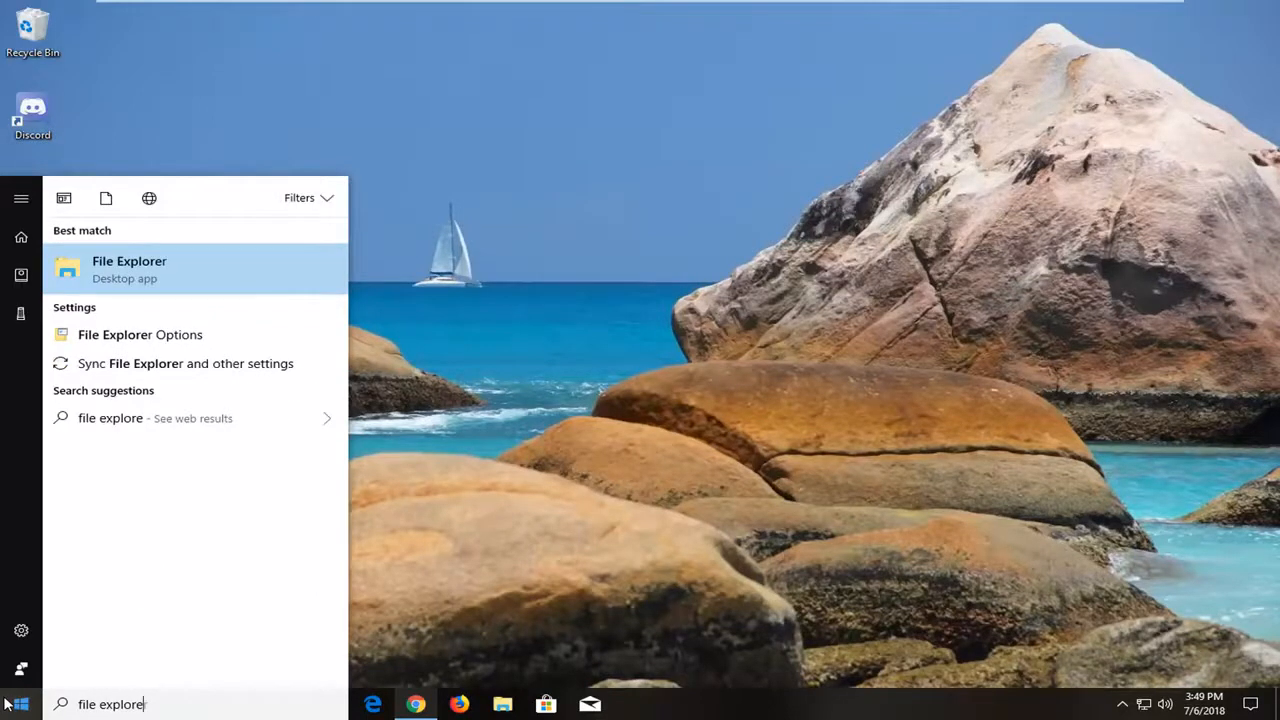
mouse_move(135, 280)
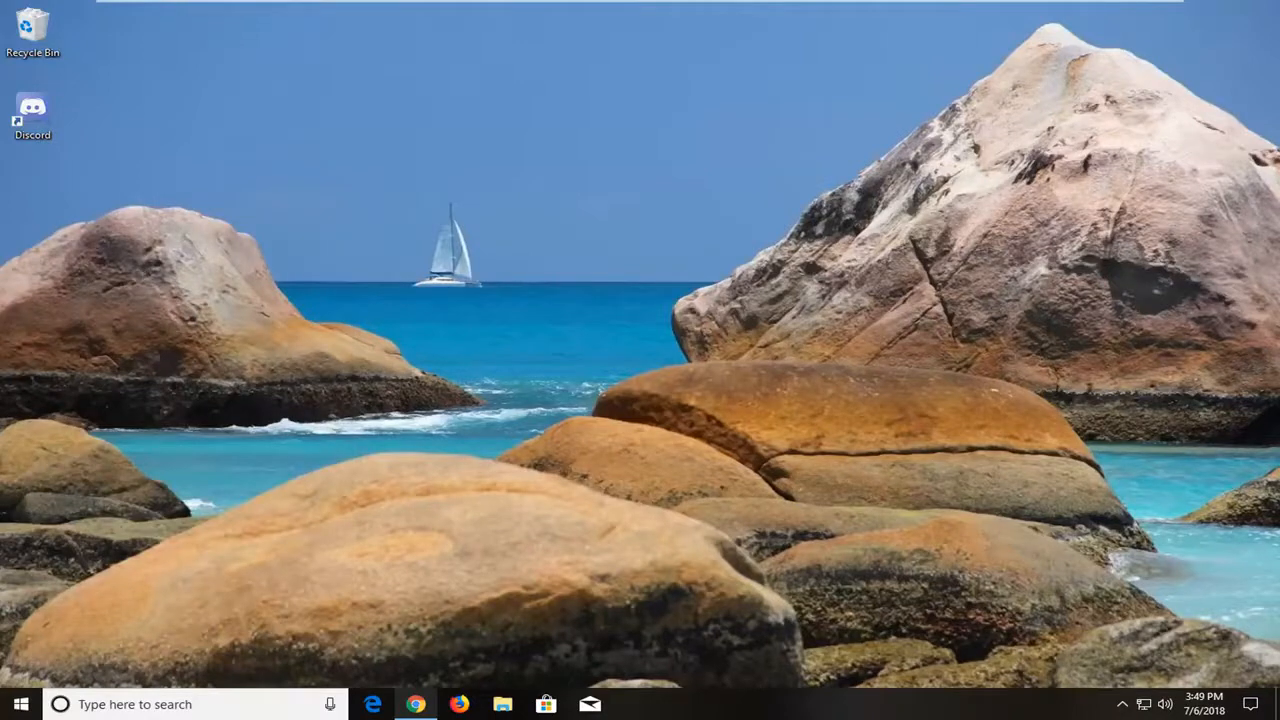
- Browse to the MDTech profile folder via This PC > Local Disk (C:) > Users
click(502, 704)
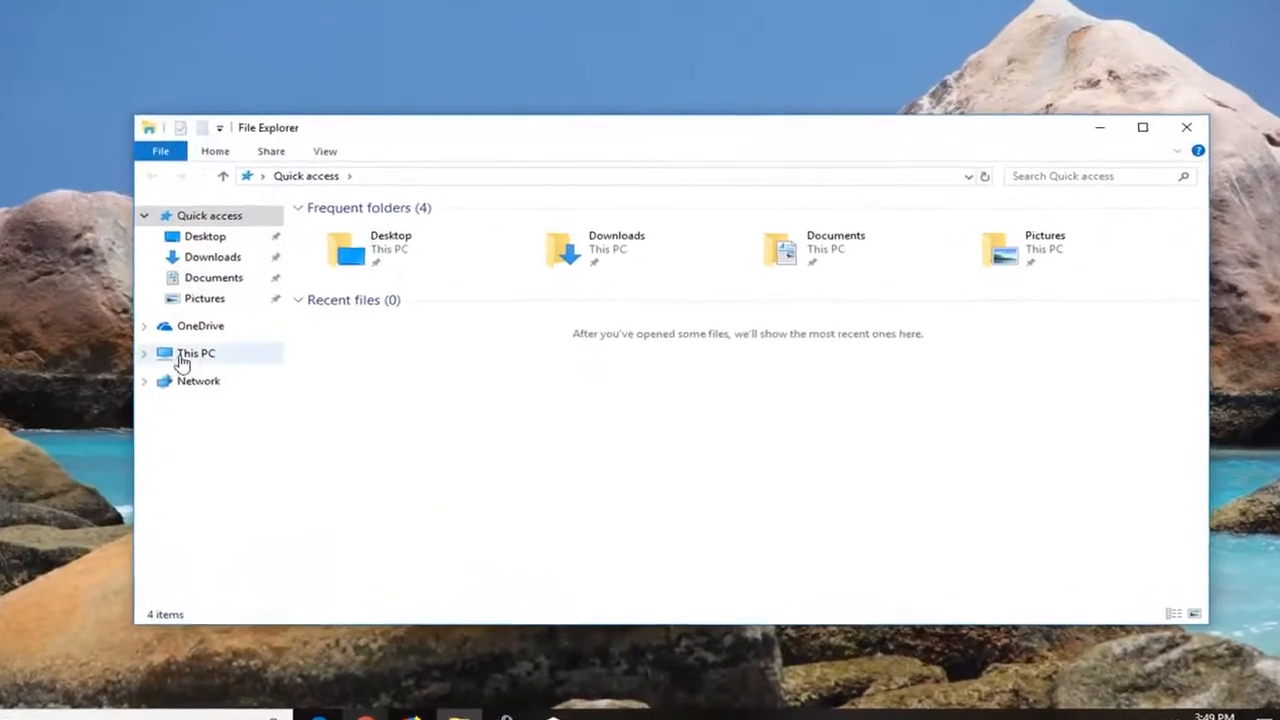
click(196, 353)
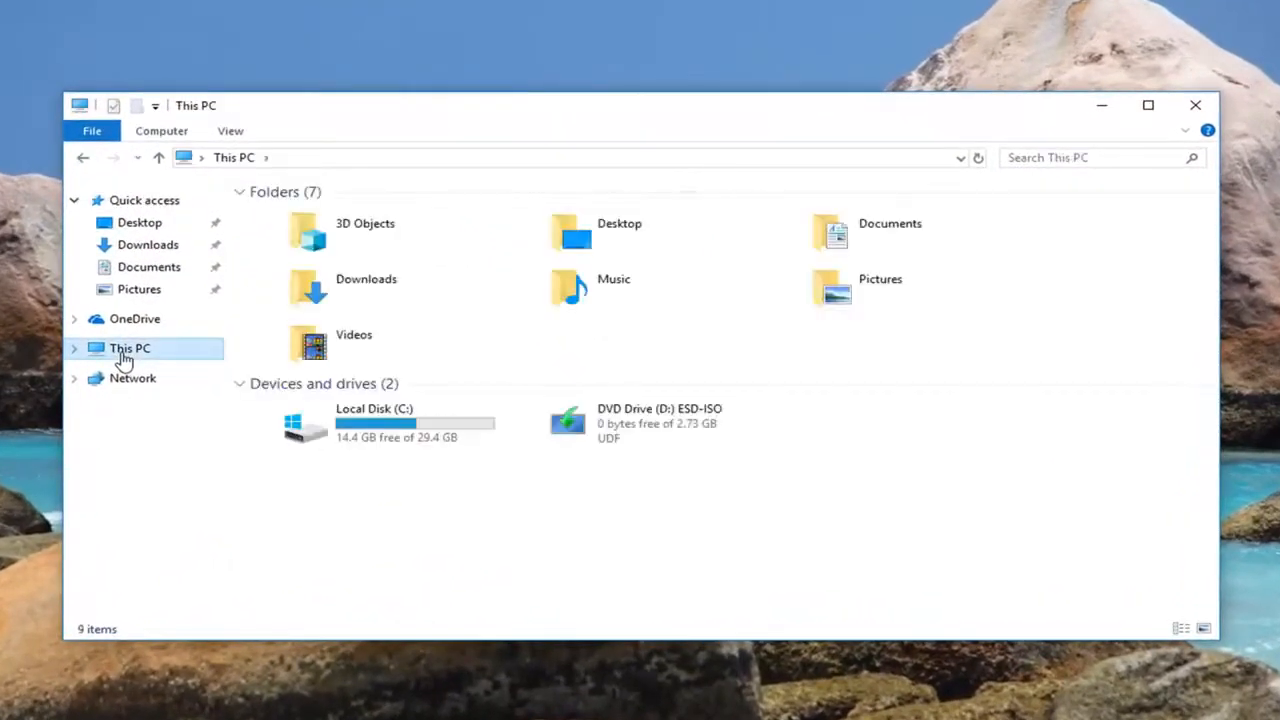
mouse_move(390, 430)
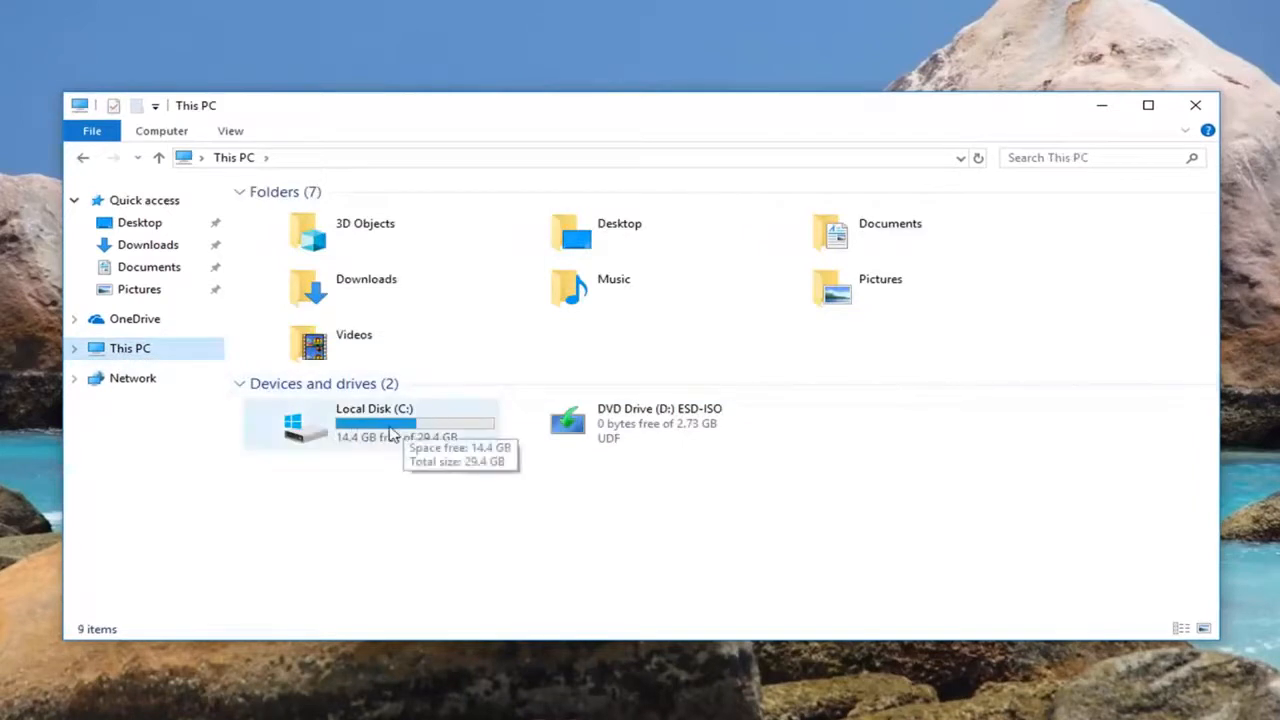
double_click(375, 423)
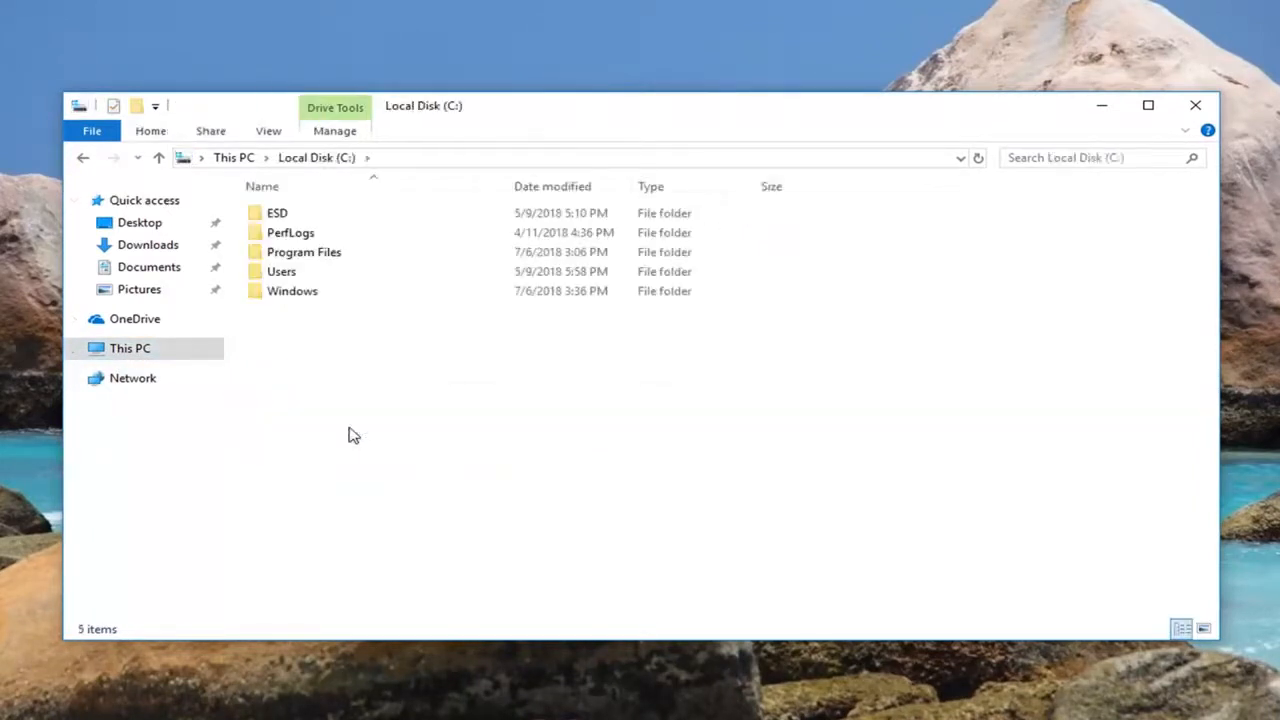
click(281, 271)
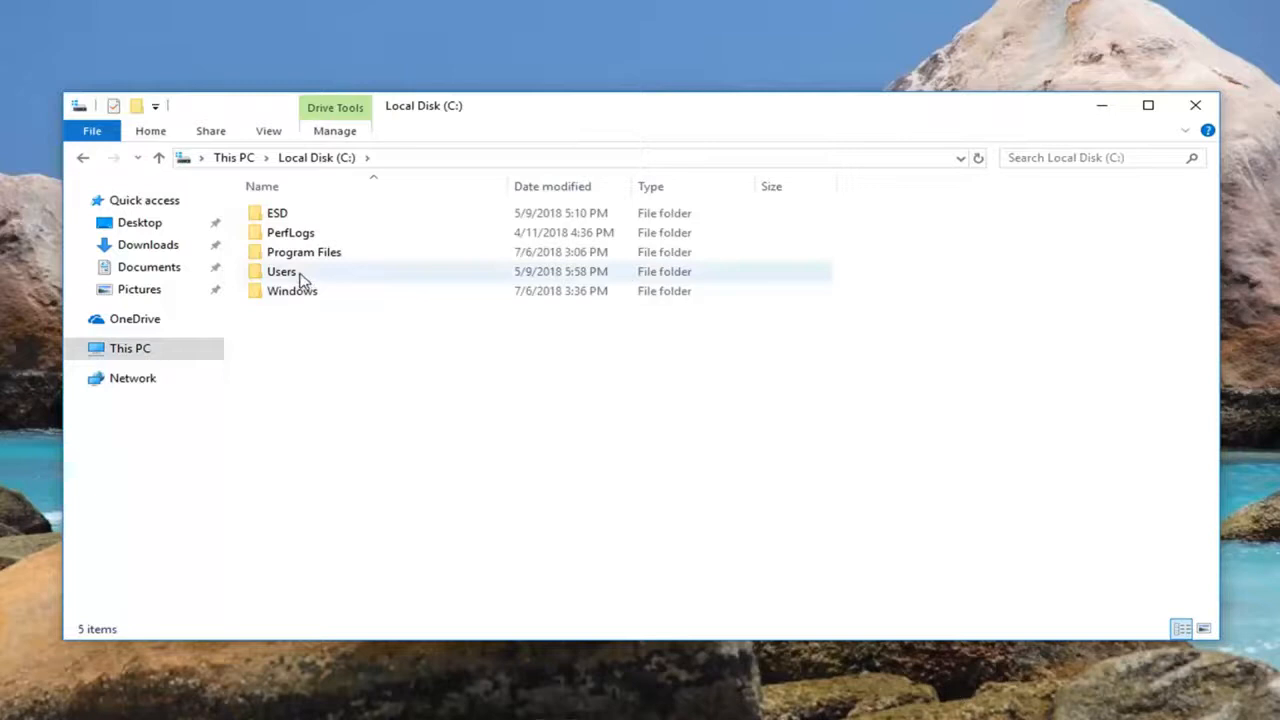
double_click(281, 271)
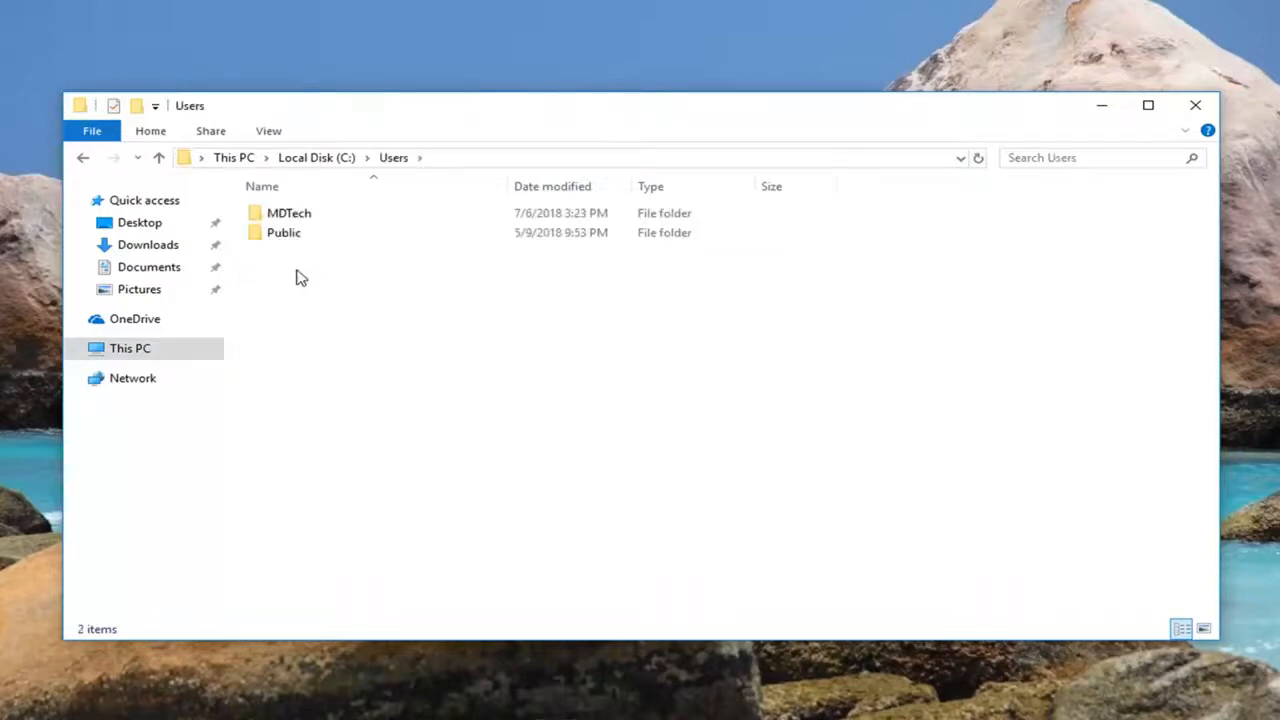
double_click(289, 213)
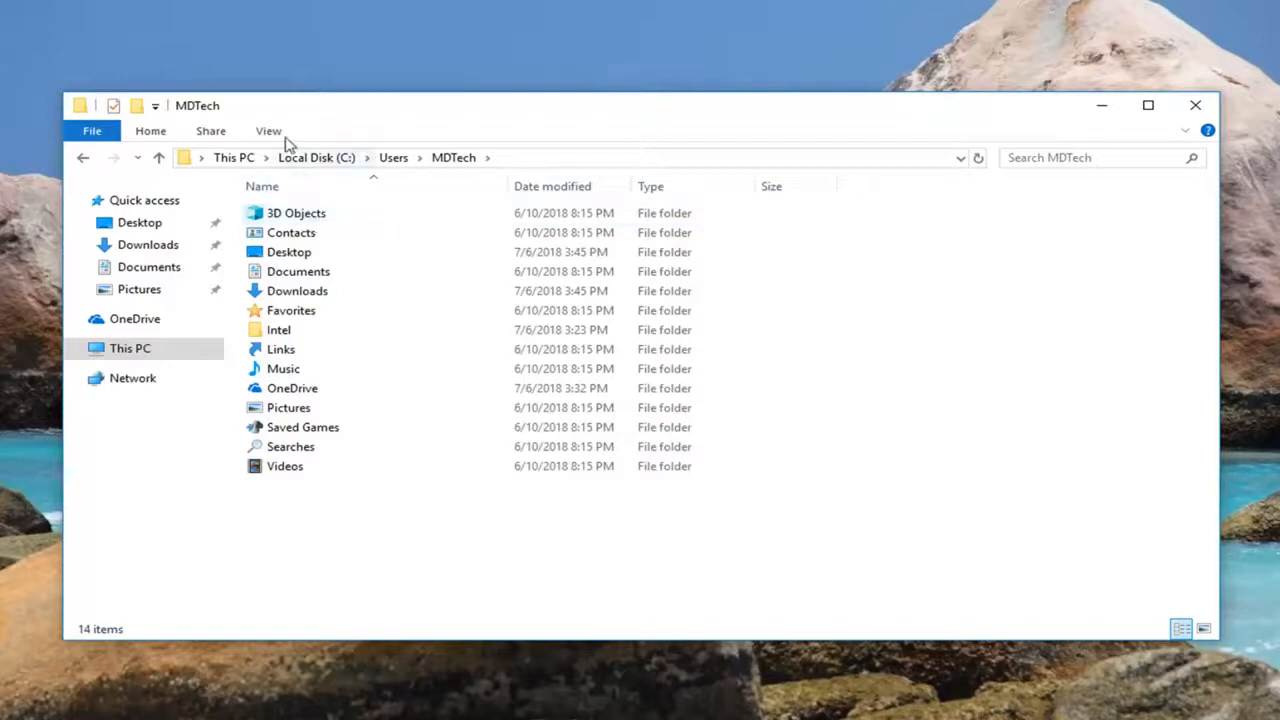
- Enable 'Show hidden files, folders, and drives' in Folder Options
click(268, 130)
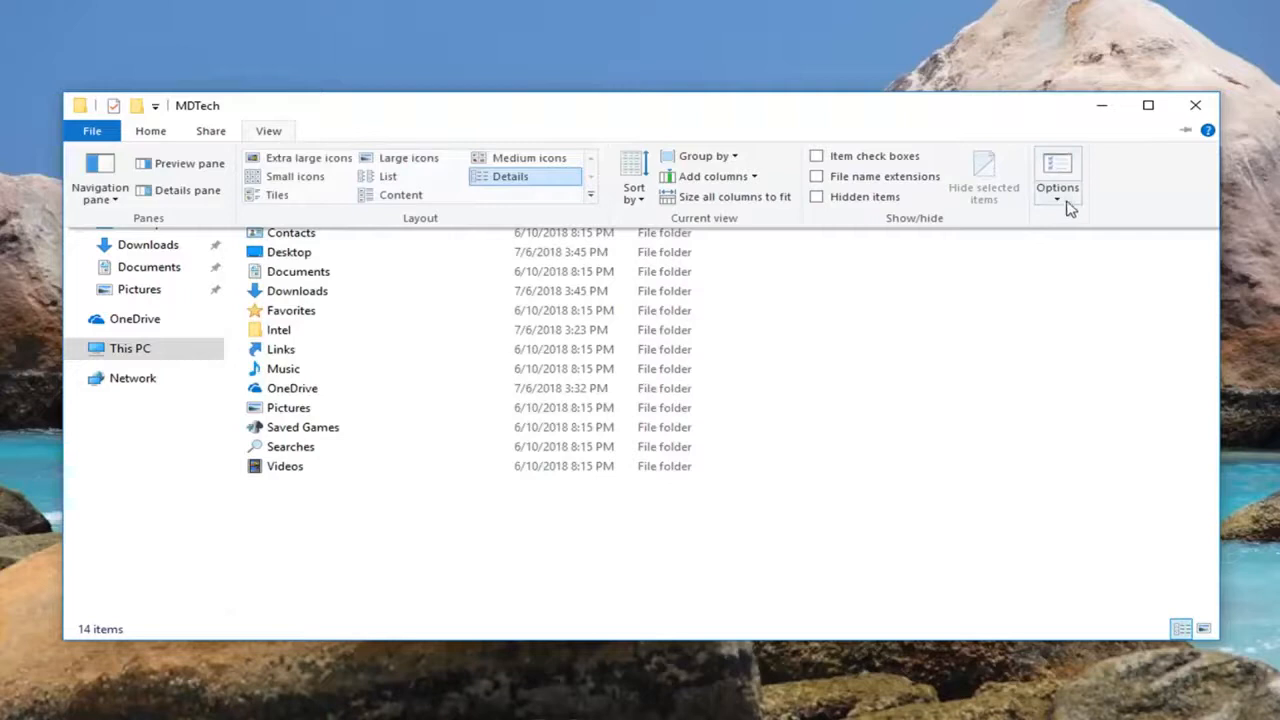
click(1057, 175)
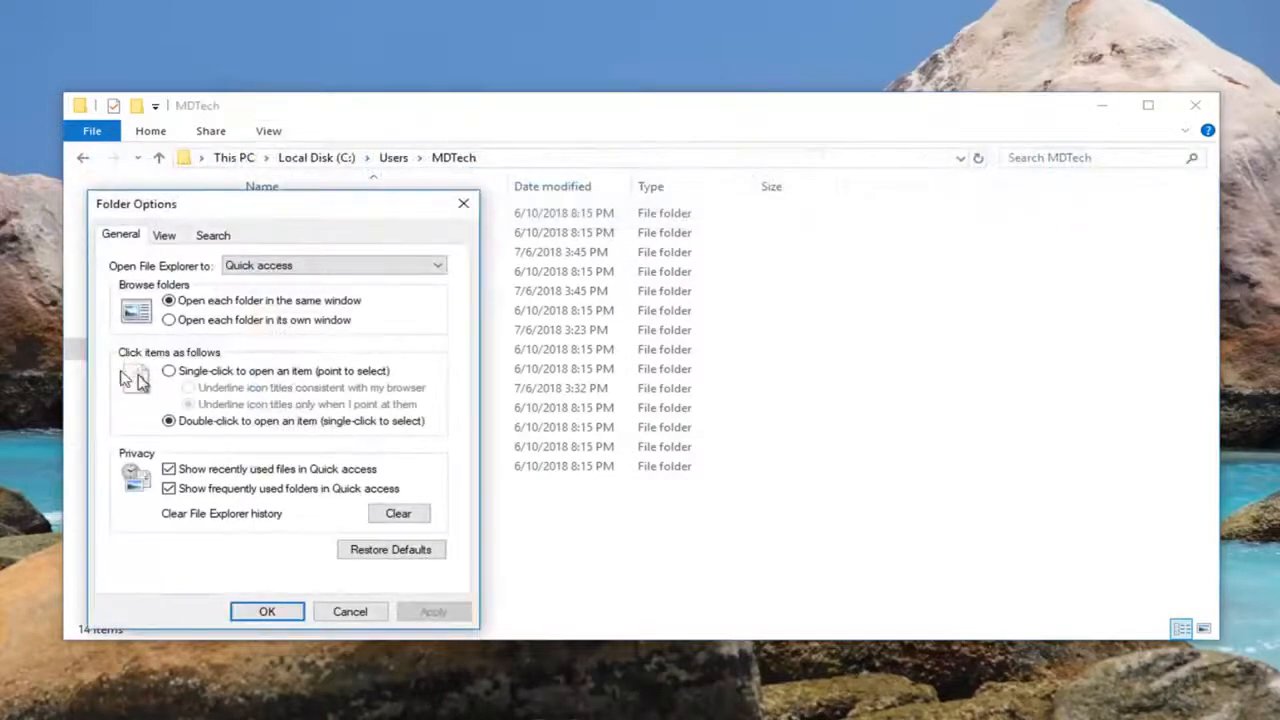
click(163, 235)
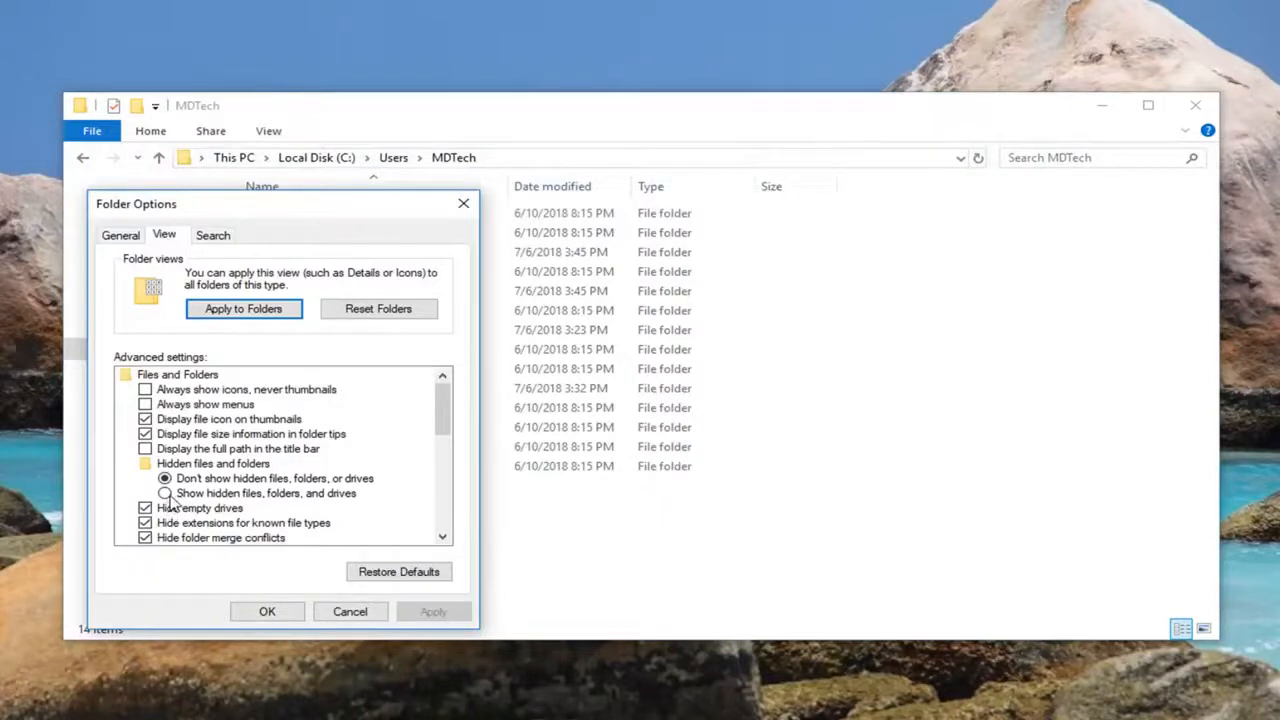
click(165, 493)
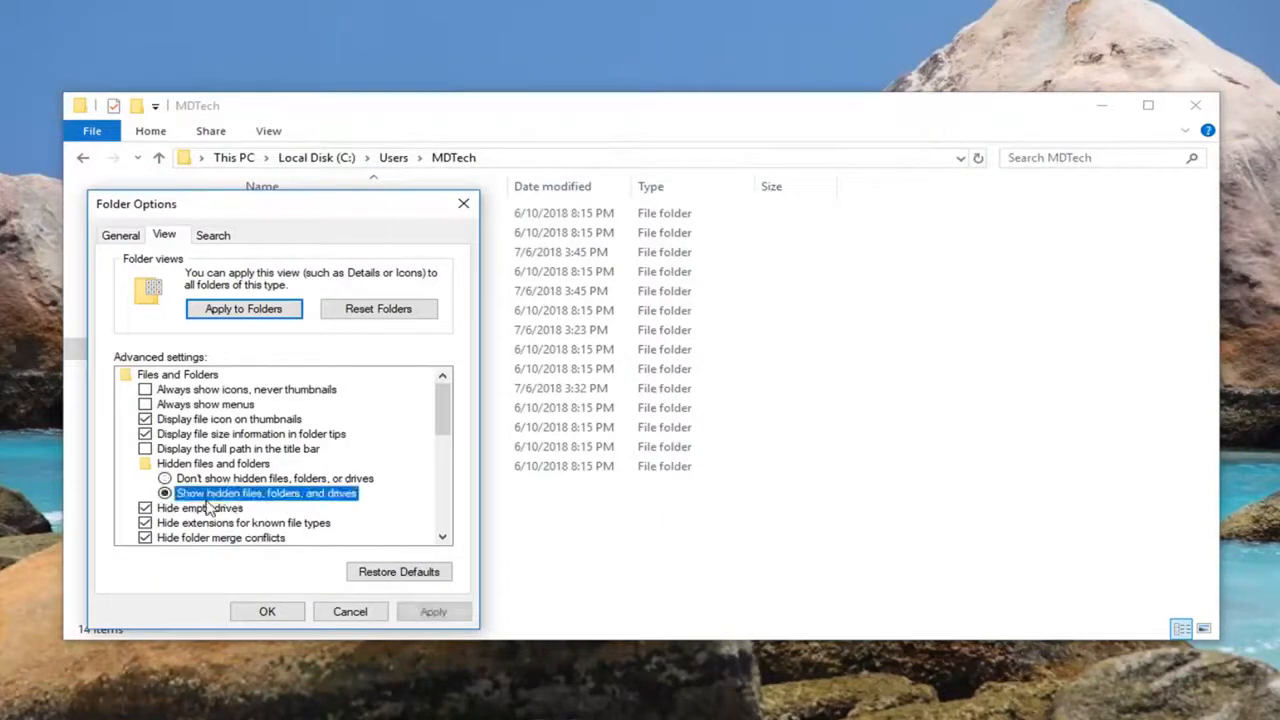
click(267, 611)
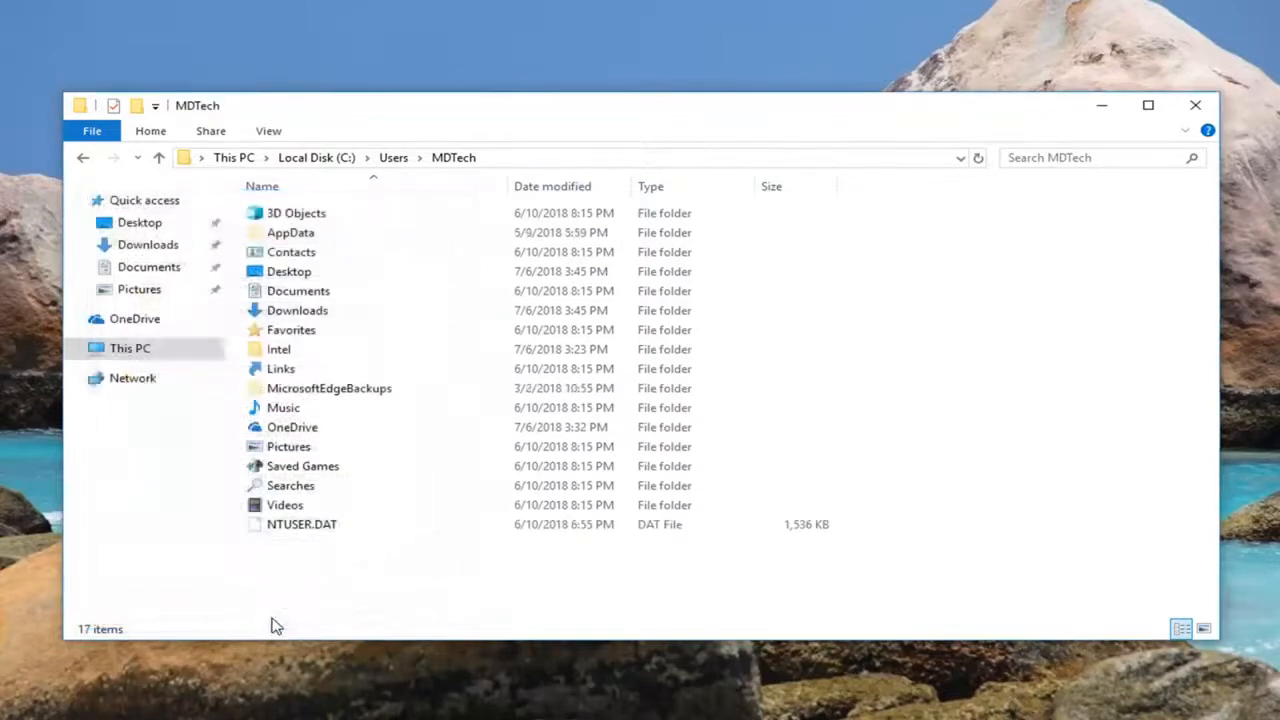
- Go to AppData > Local > Discord and select the Update application
click(290, 232)
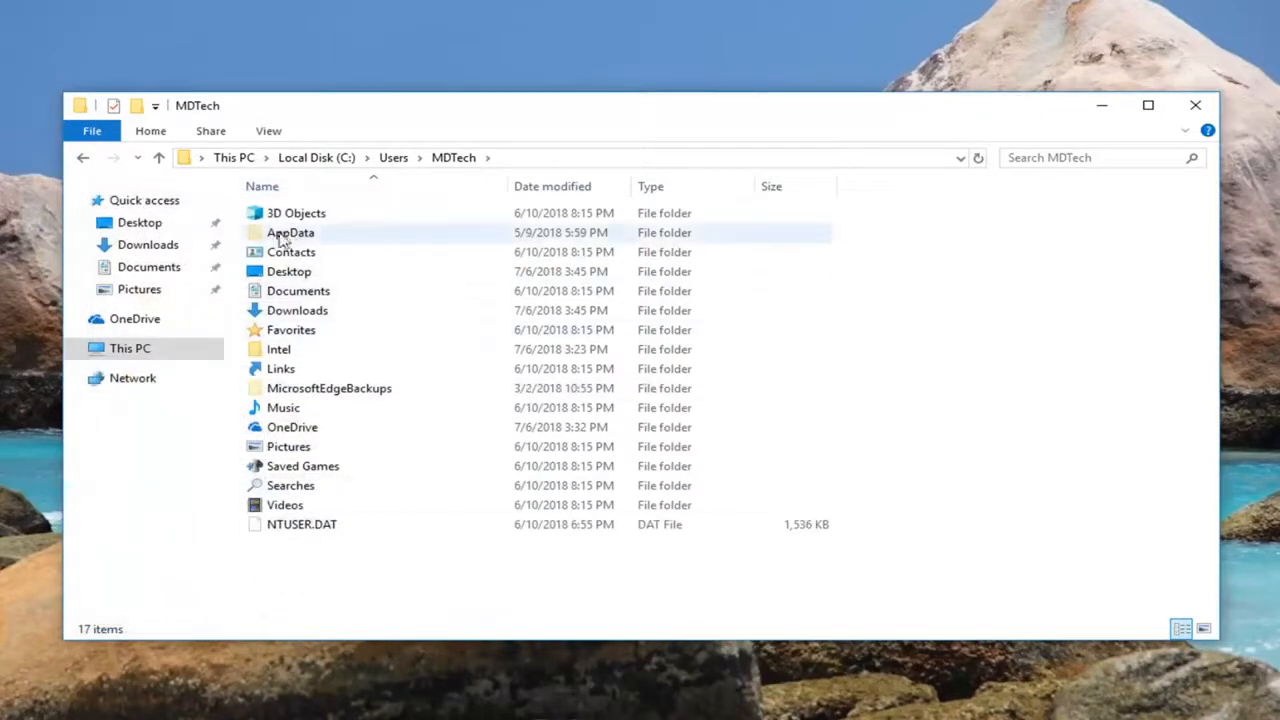
double_click(290, 232)
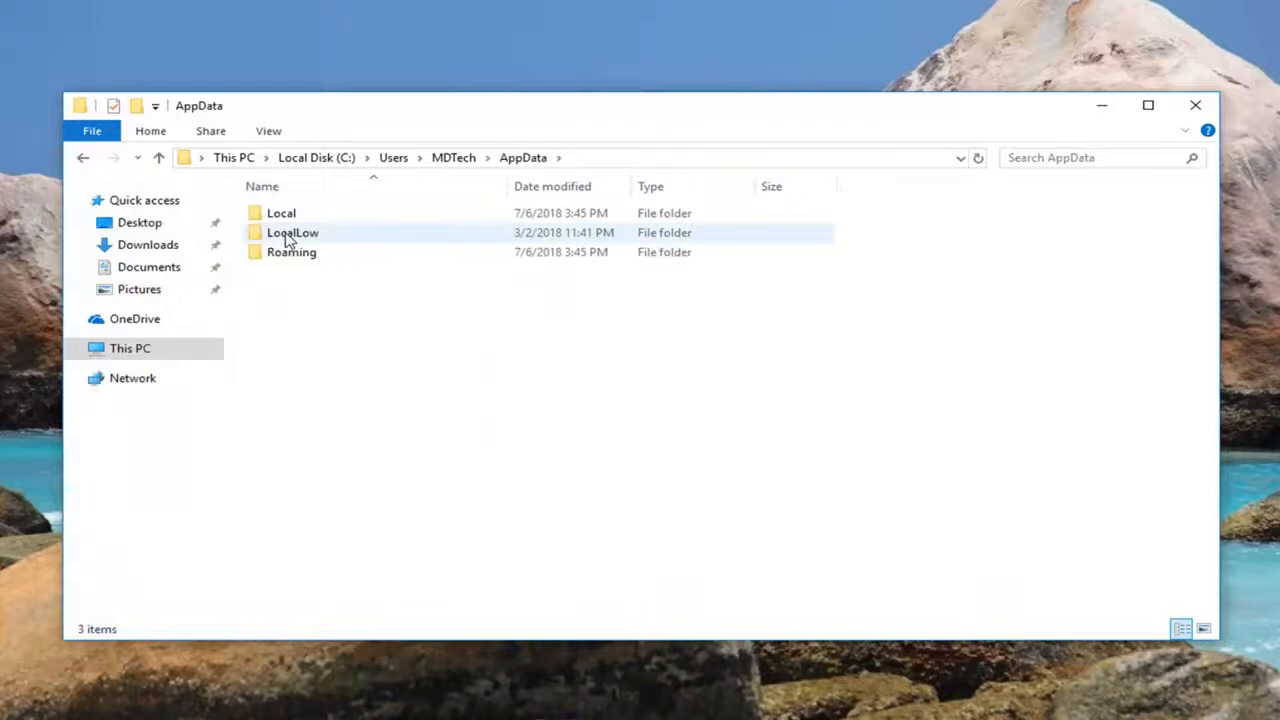
double_click(281, 212)
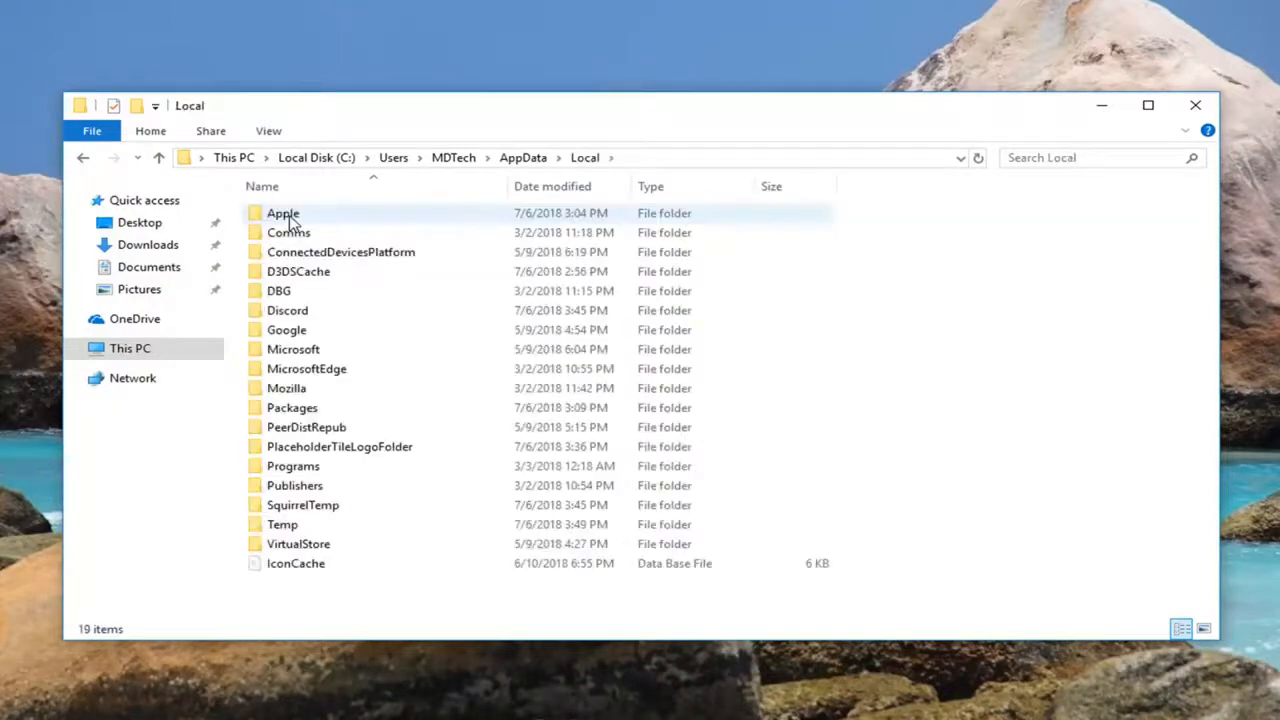
mouse_move(288, 310)
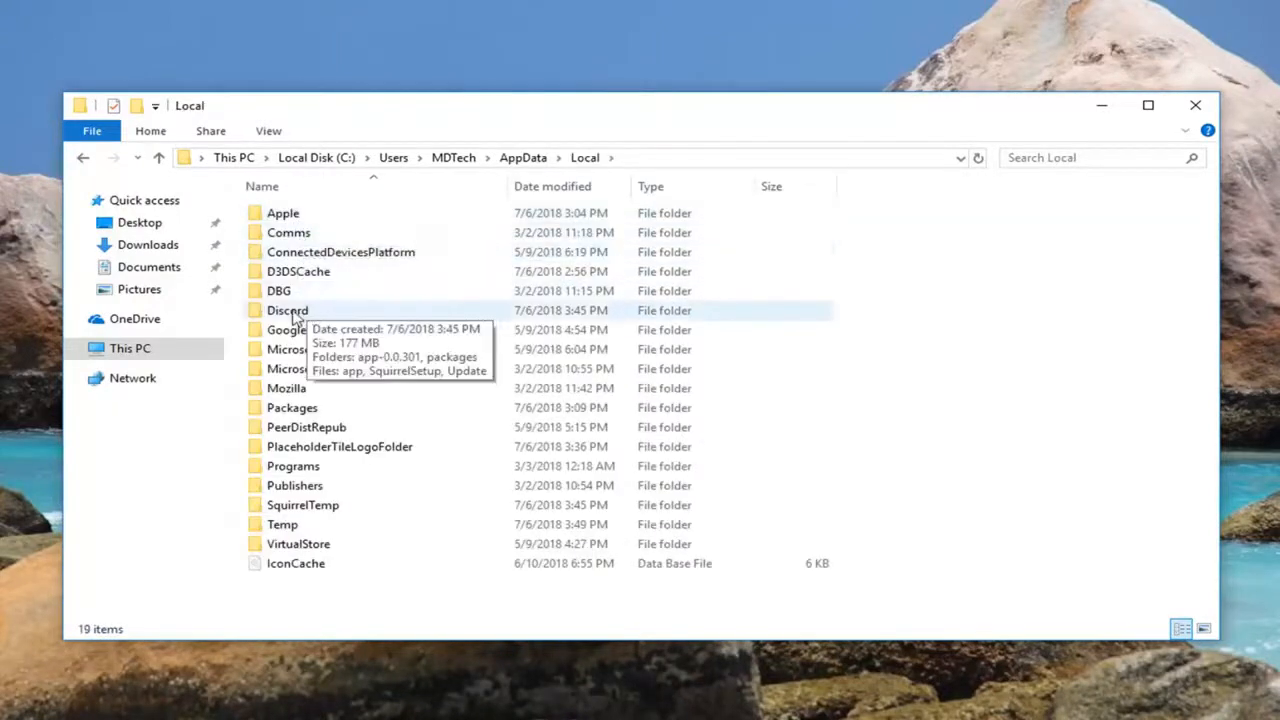
double_click(288, 310)
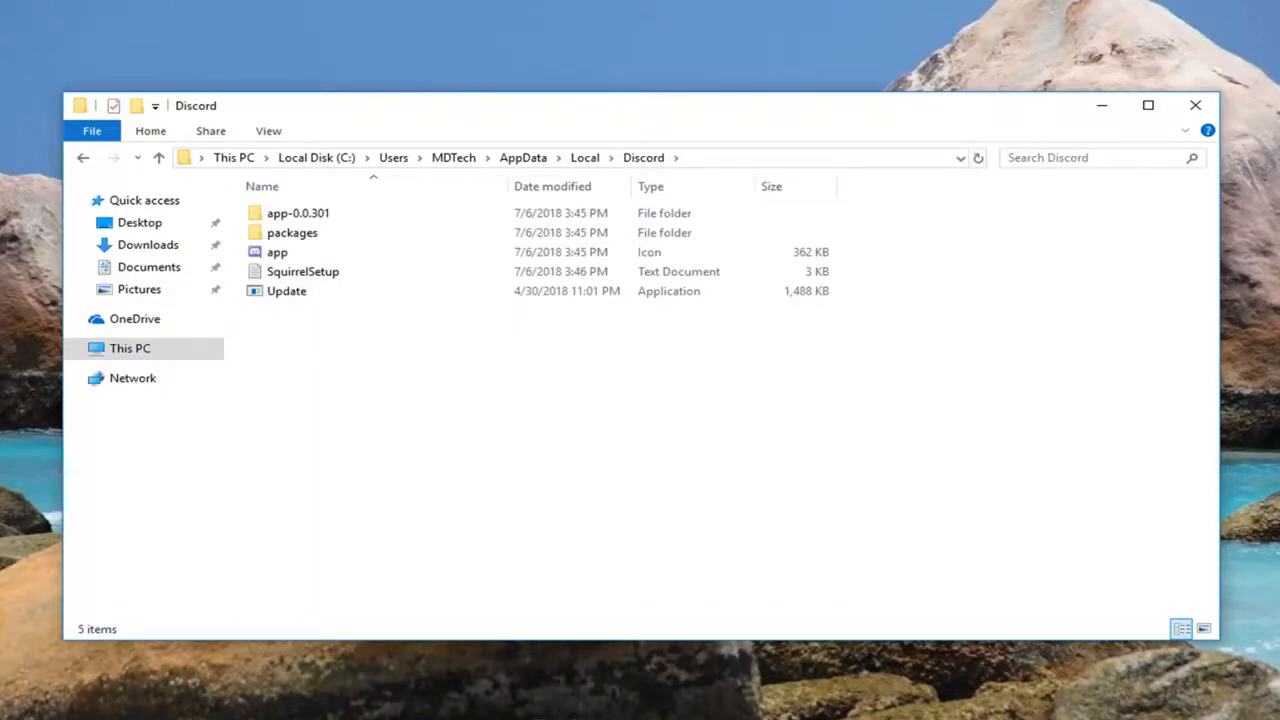
click(287, 291)
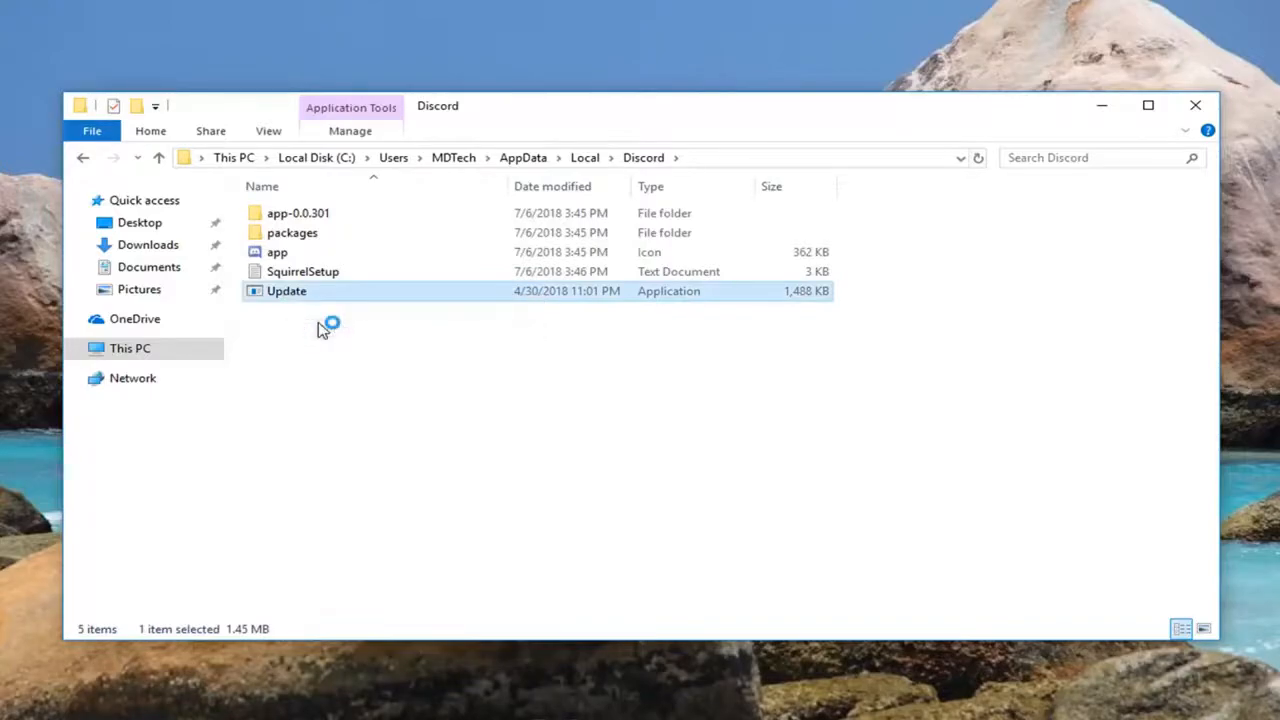
- Run Discord's Update.exe, allow it in User Account Control, and close File Explorer
double_click(286, 290)
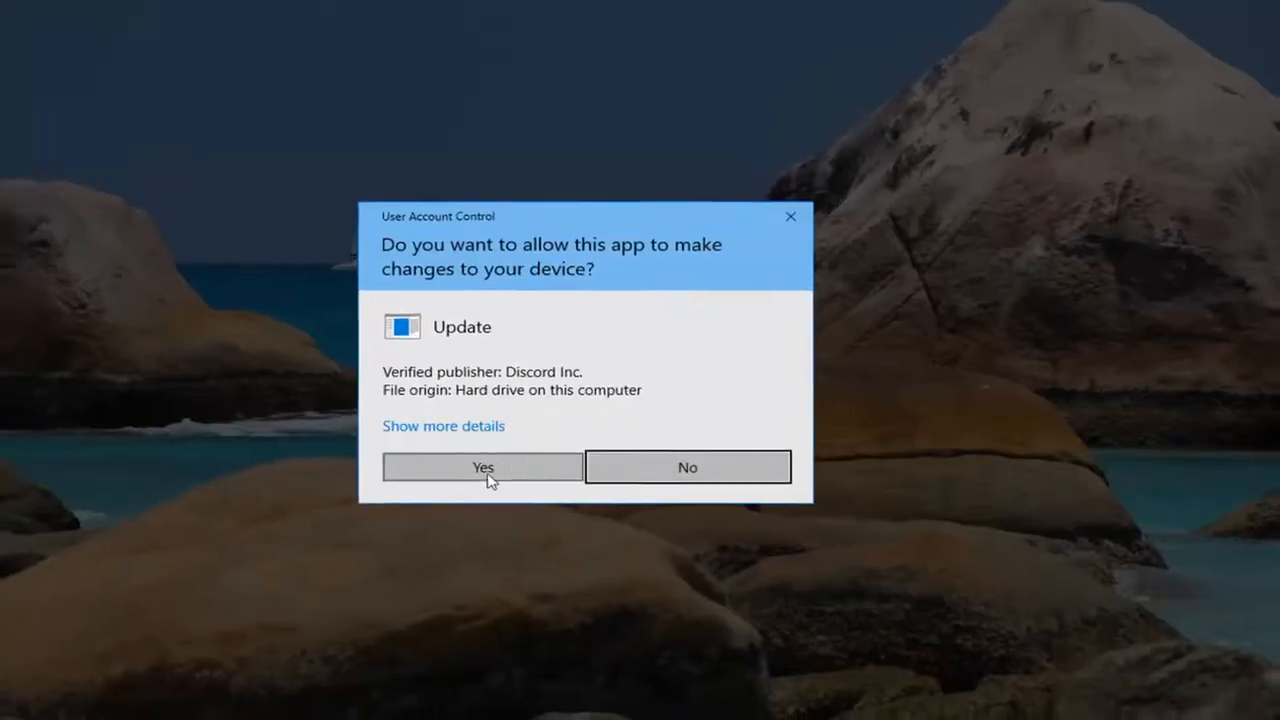
click(482, 467)
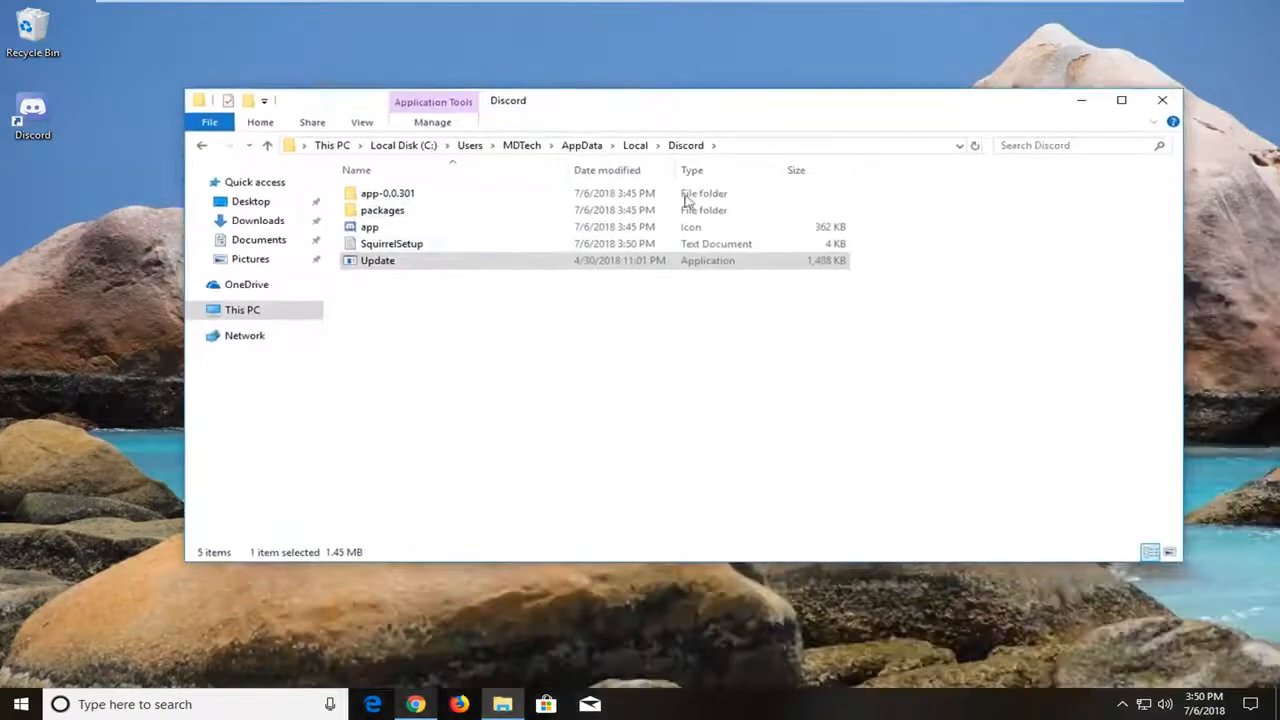
click(1162, 100)
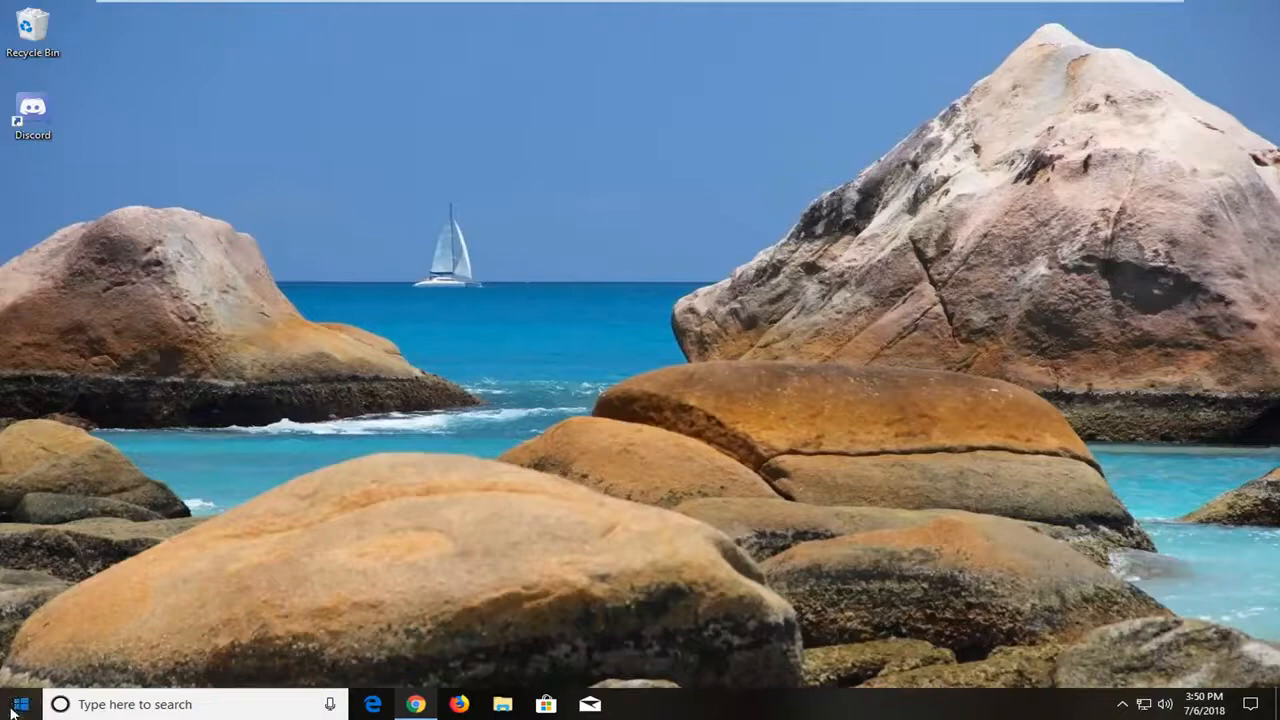
- Search the Start menu for 'windows features'
click(18, 704)
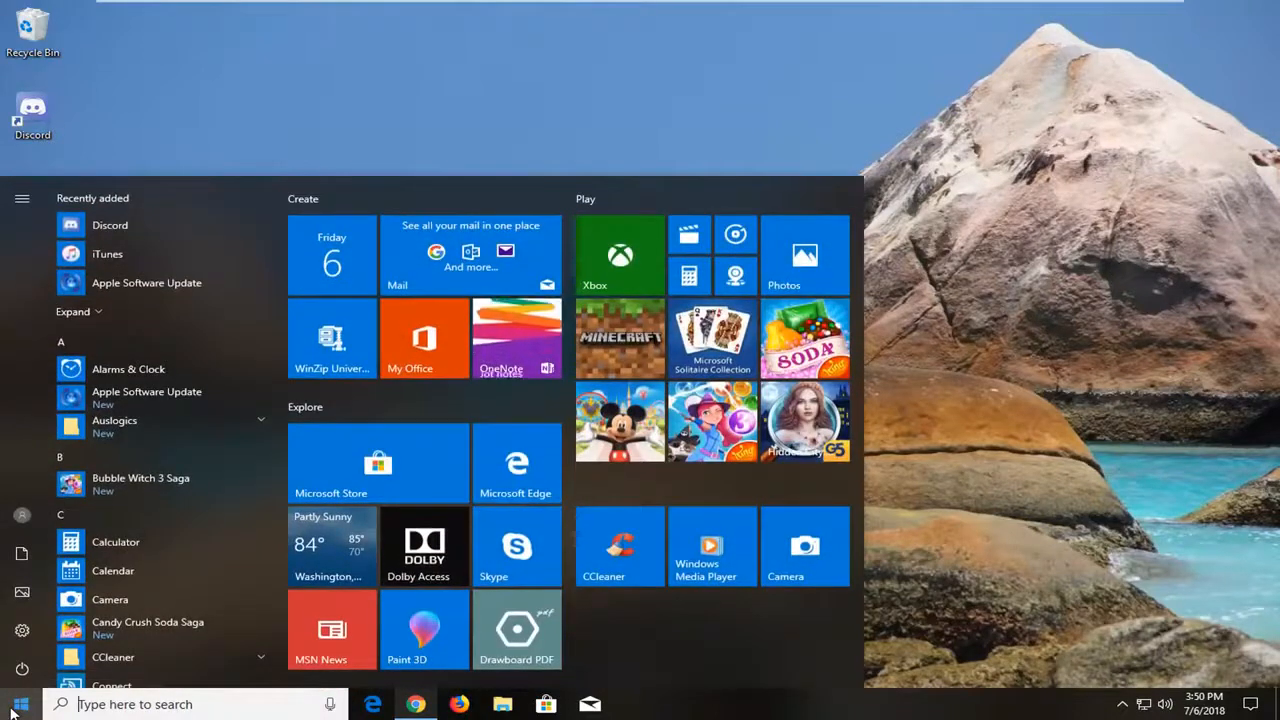
text(windows features)
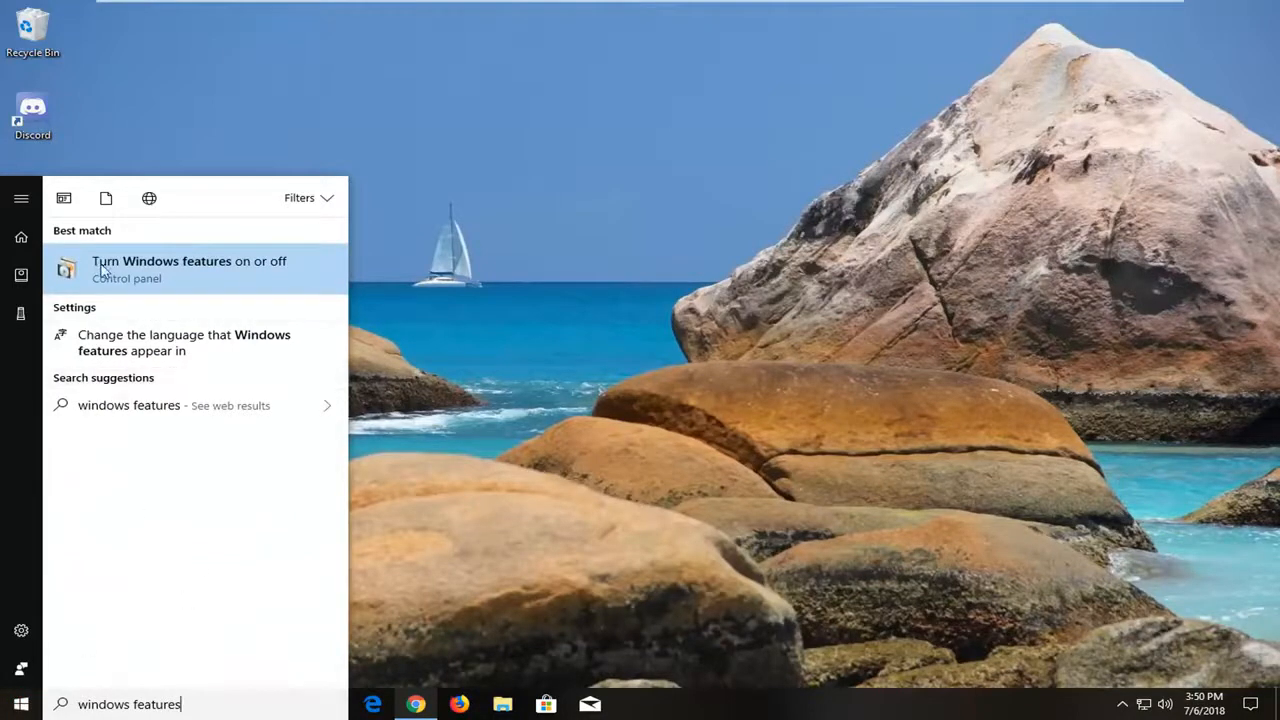
mouse_move(130, 278)
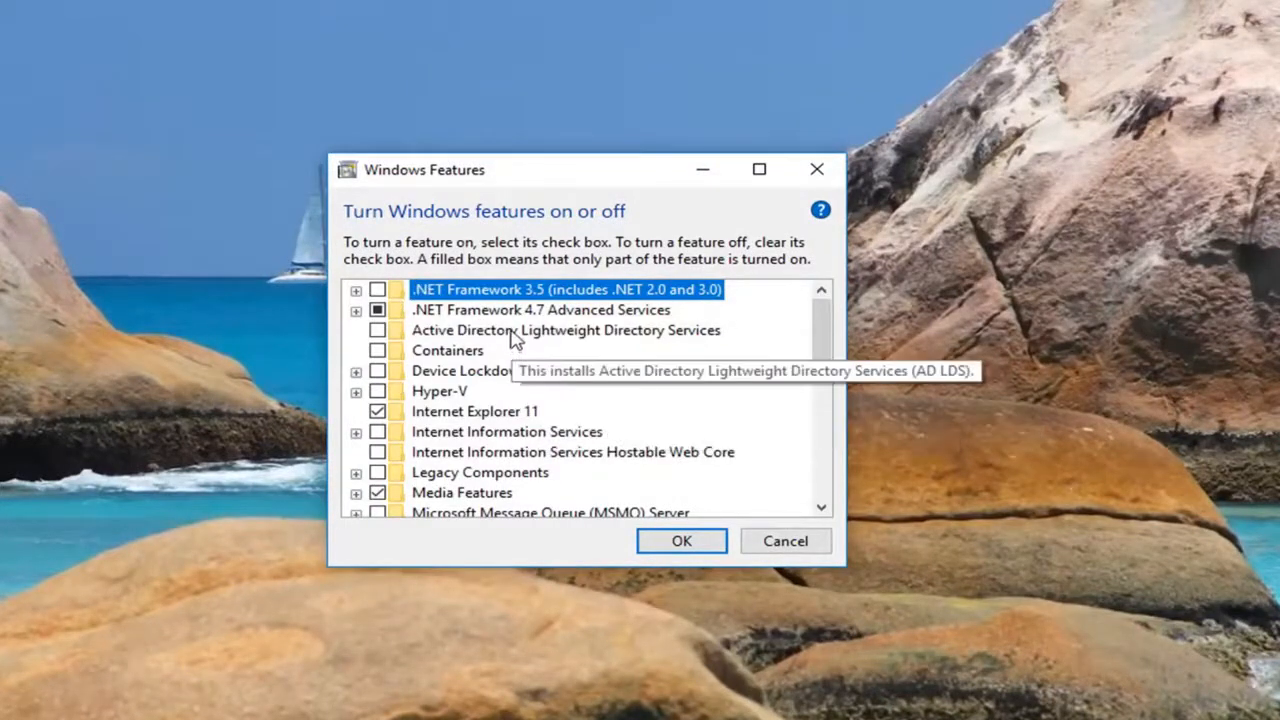
mouse_move(575, 320)
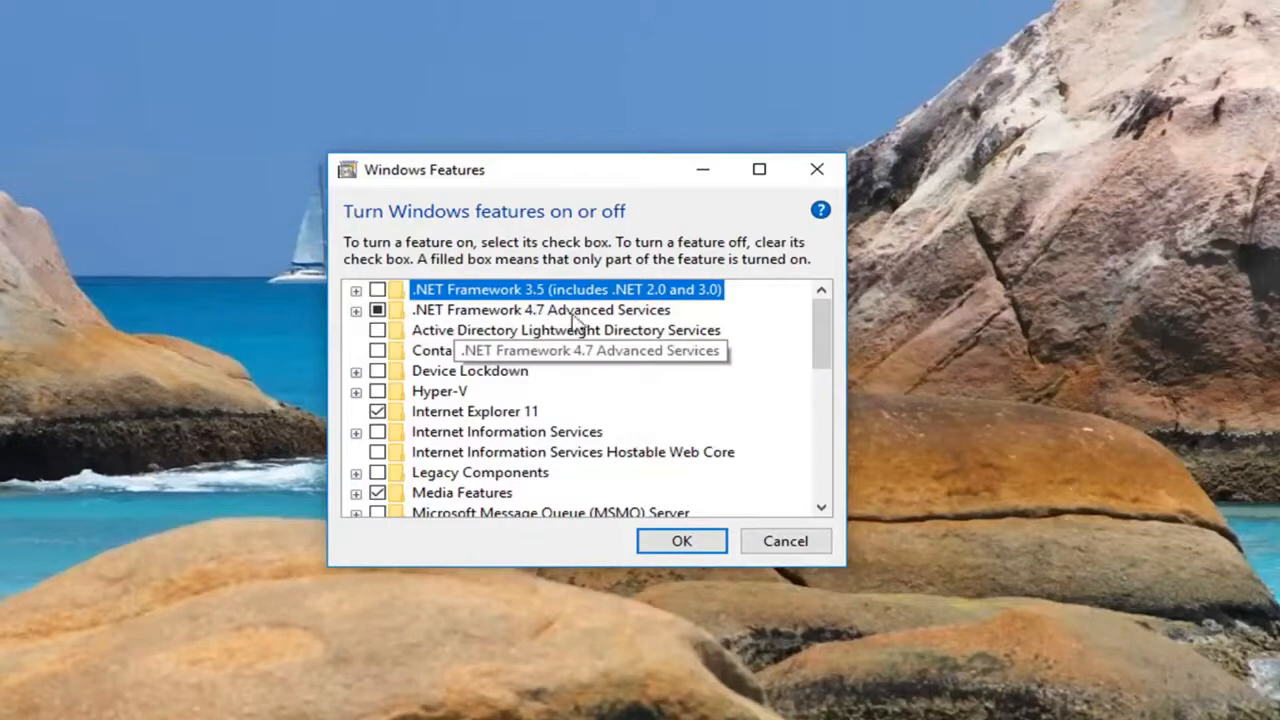
- Check .NET Framework 4.7 Advanced Services in Windows Features and confirm with OK
click(540, 309)
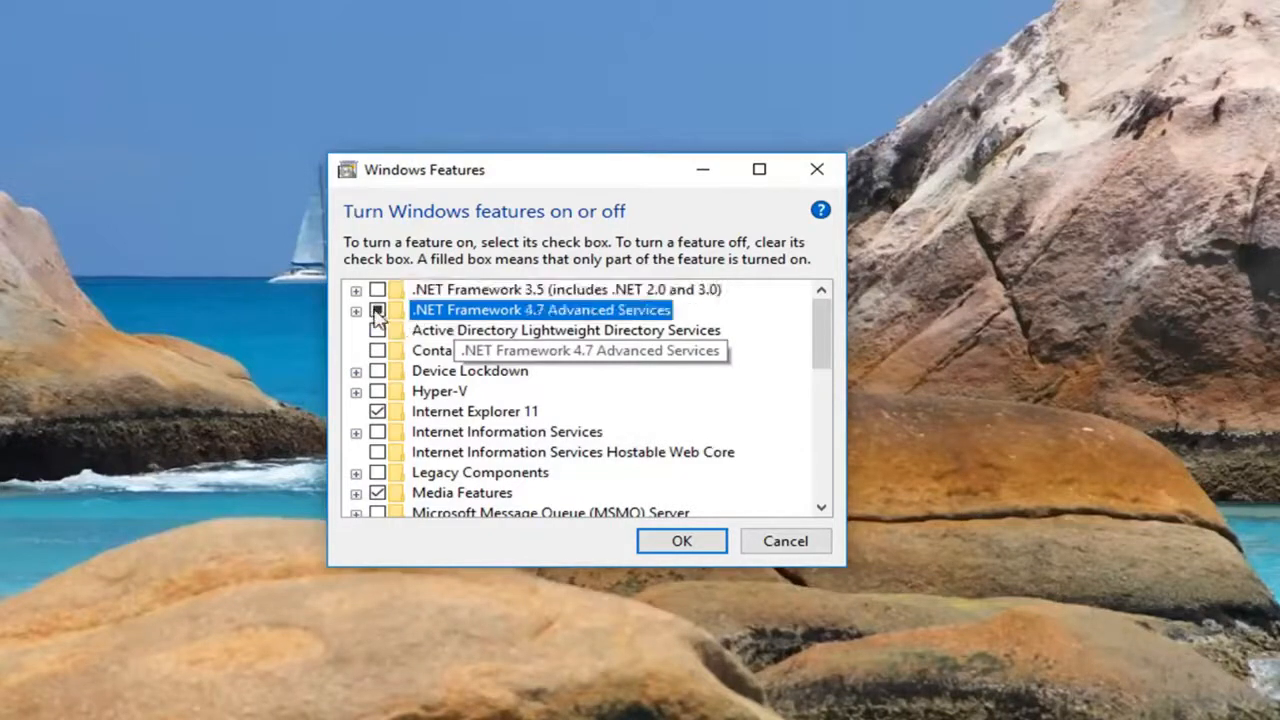
click(377, 309)
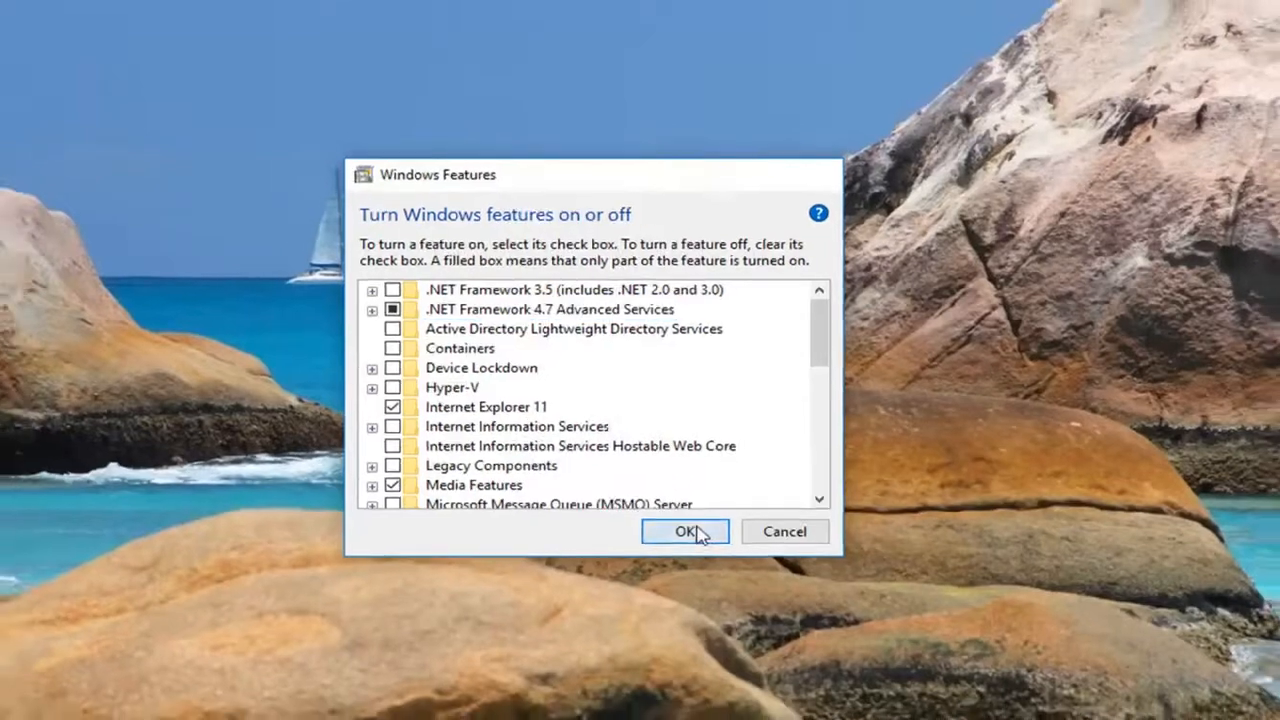
click(685, 531)
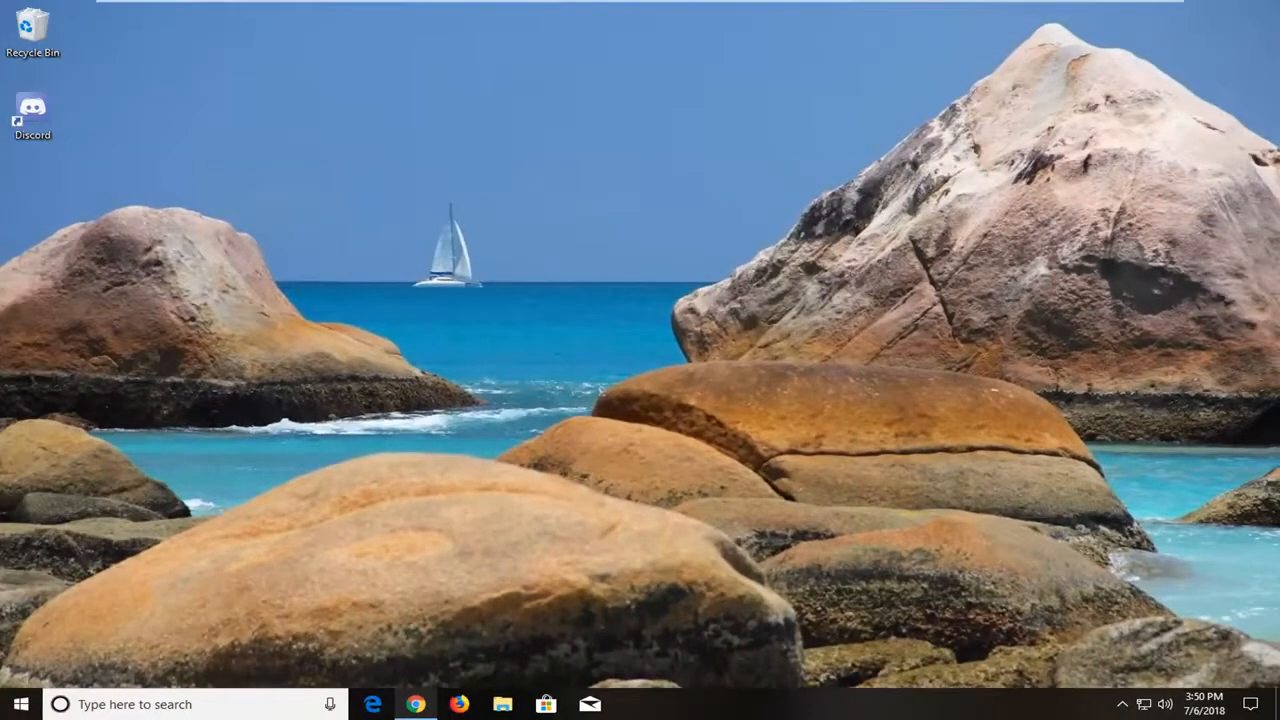